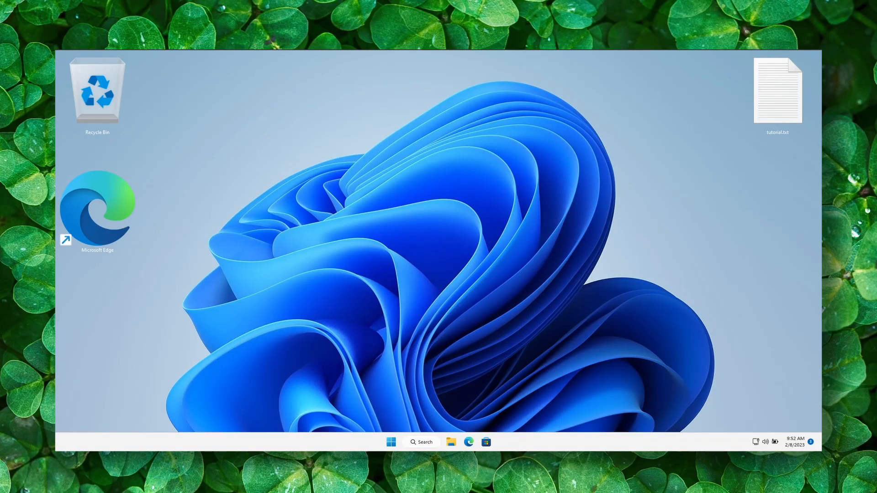
- Reach the Personalization settings from the desktop context menu's Personalize entry
click(745, 443)
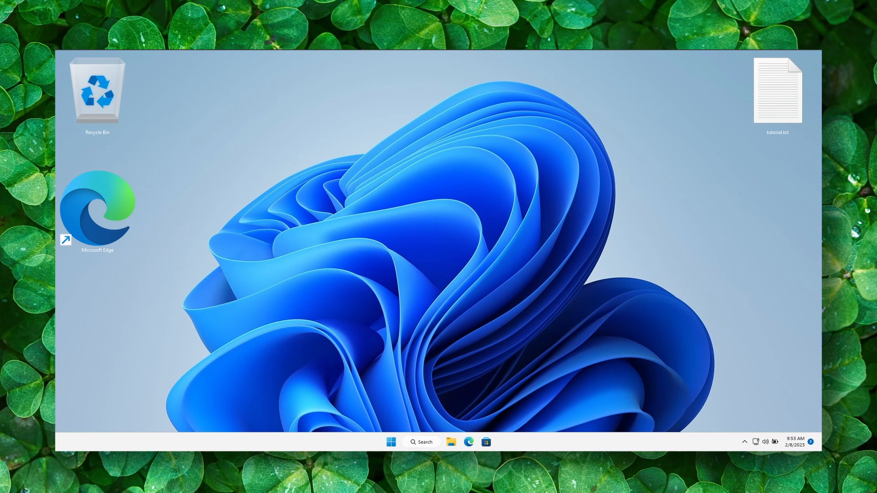
mouse_move(361, 236)
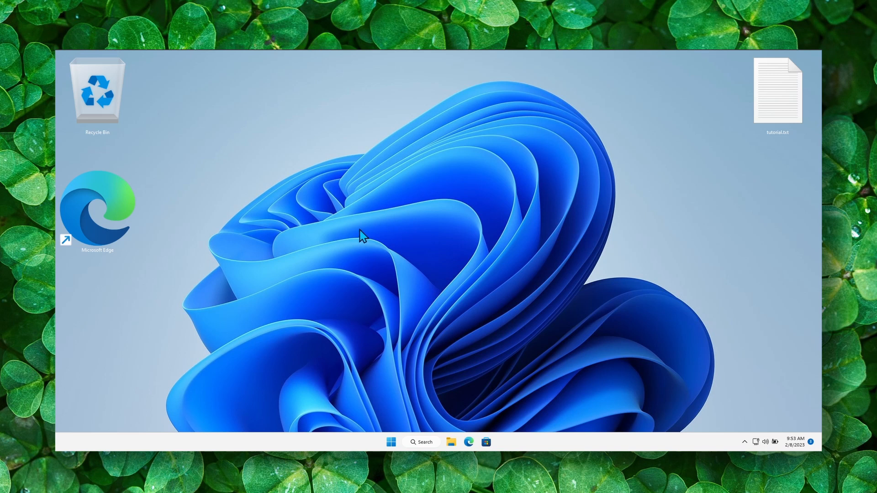
mouse_move(318, 173)
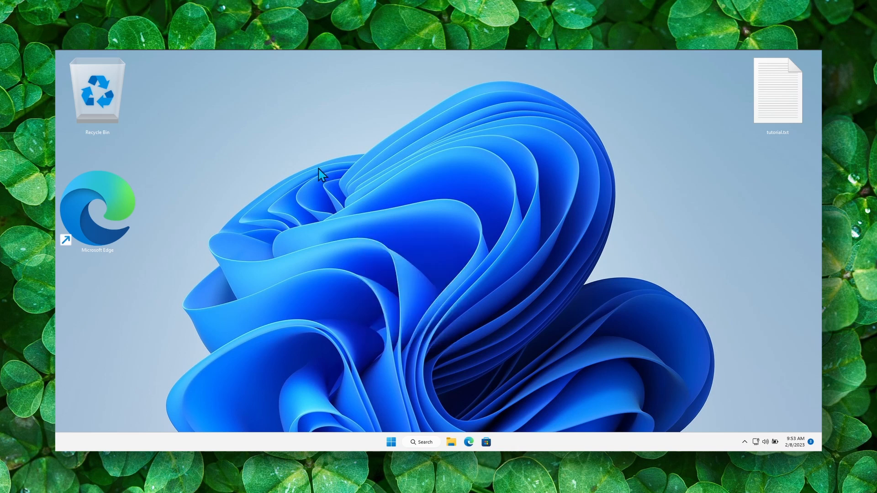
mouse_move(331, 206)
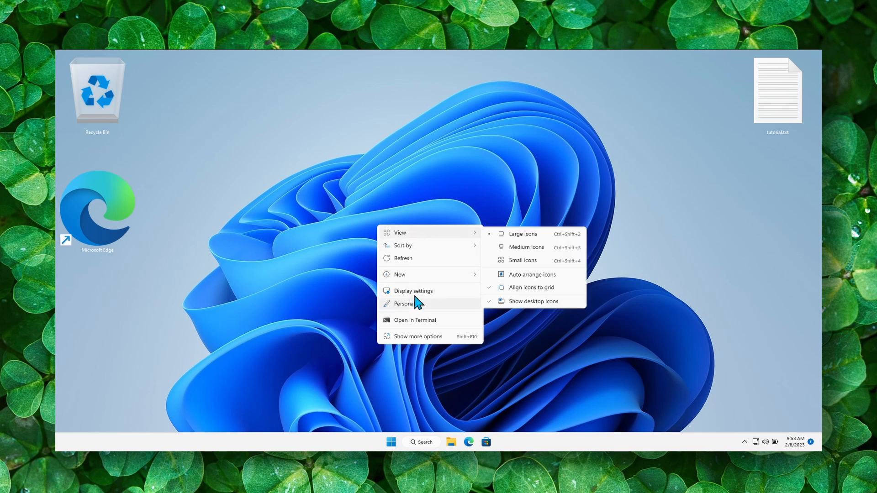
click(411, 307)
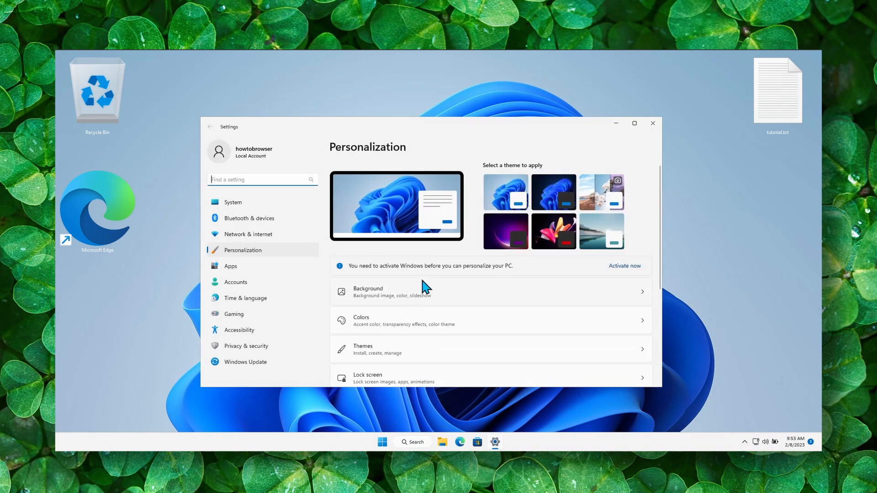
scroll(down, 3)
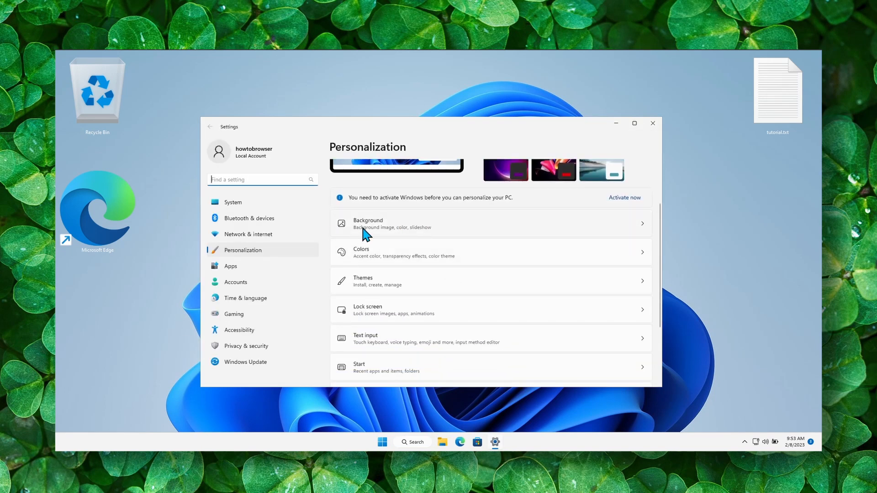
- Go to the Background page, greyed out behind the Windows activation notice
click(367, 223)
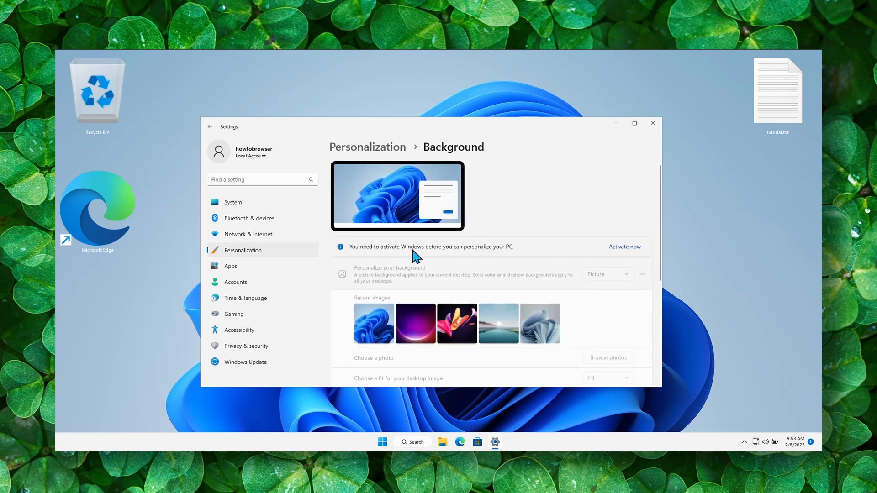
mouse_move(389, 261)
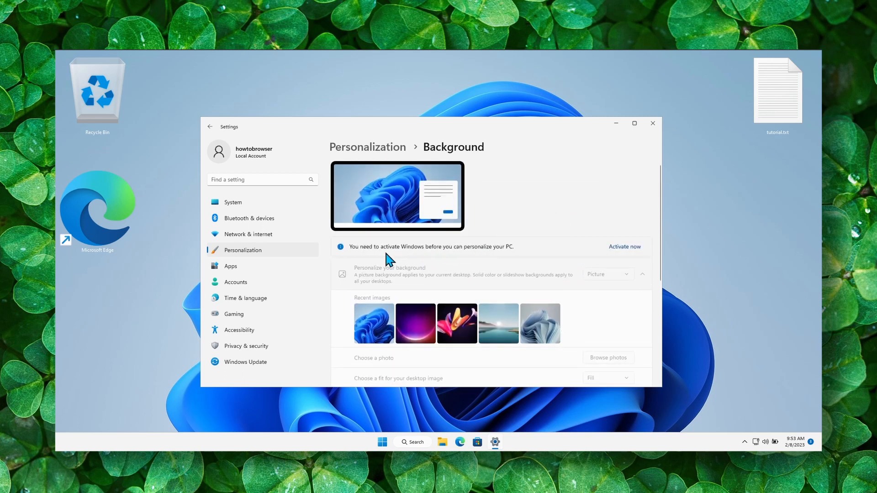
scroll(down, 3)
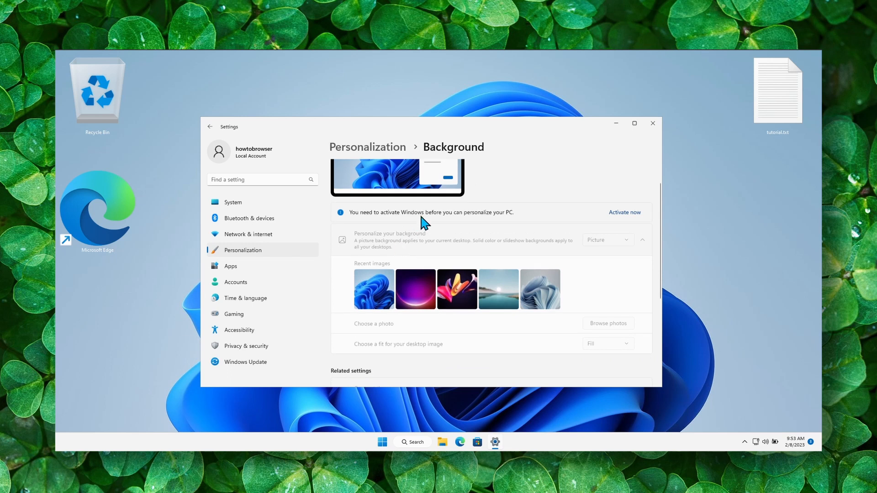
mouse_move(537, 235)
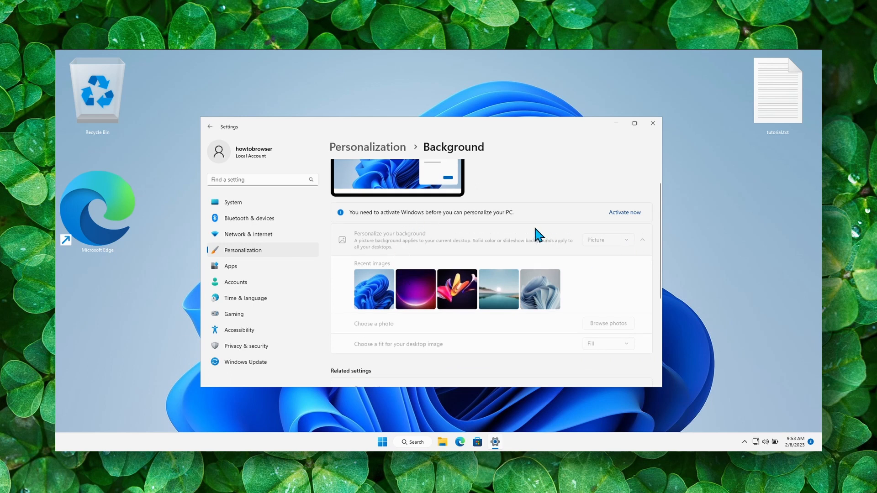
mouse_move(421, 295)
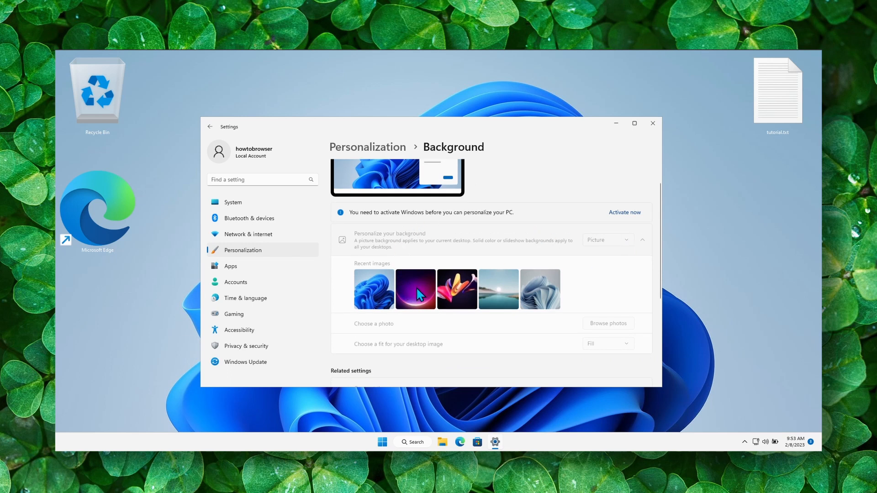
mouse_move(592, 266)
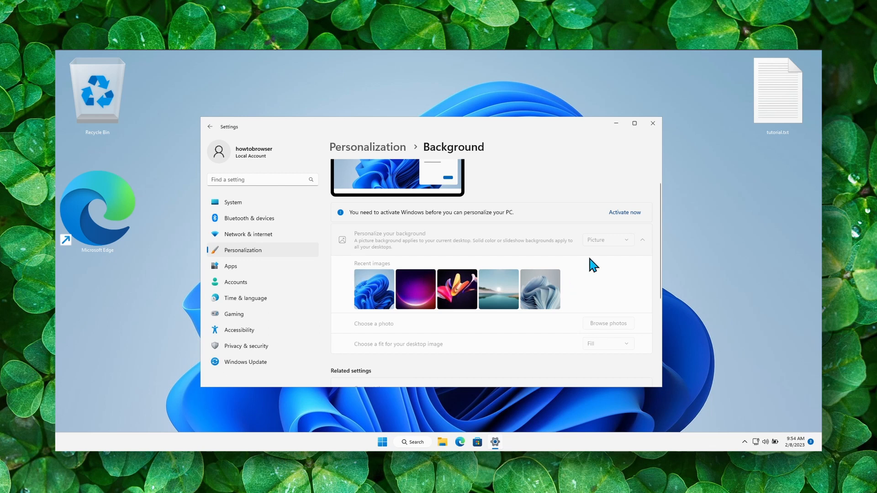
mouse_move(611, 149)
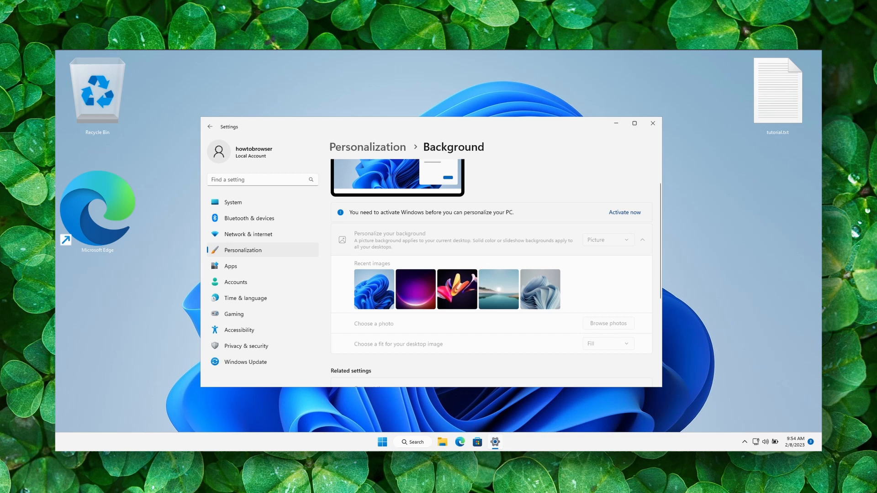
mouse_move(538, 286)
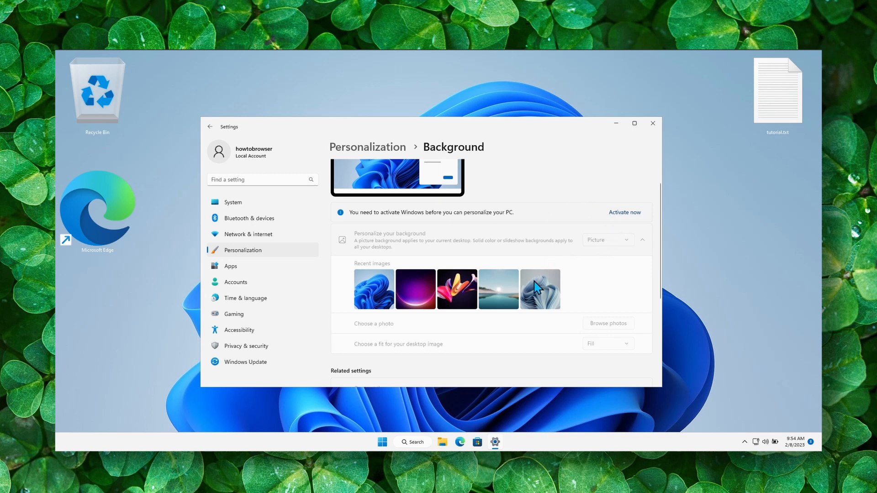
mouse_move(629, 253)
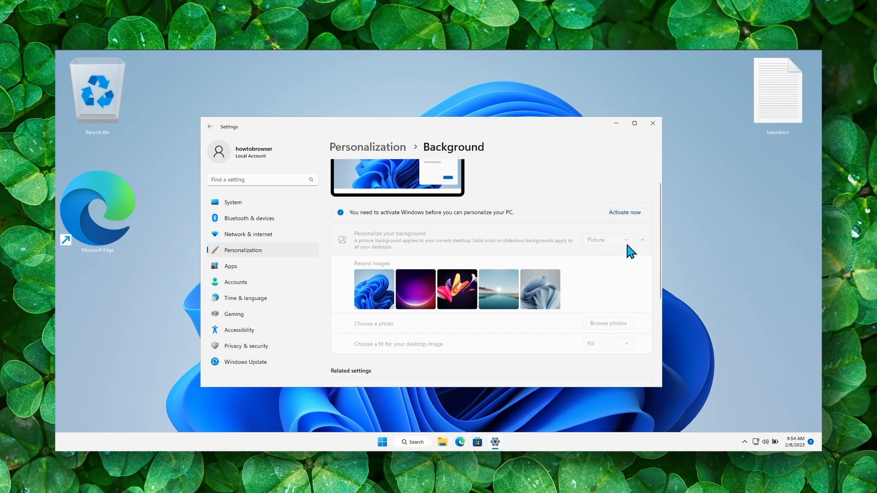
mouse_move(604, 281)
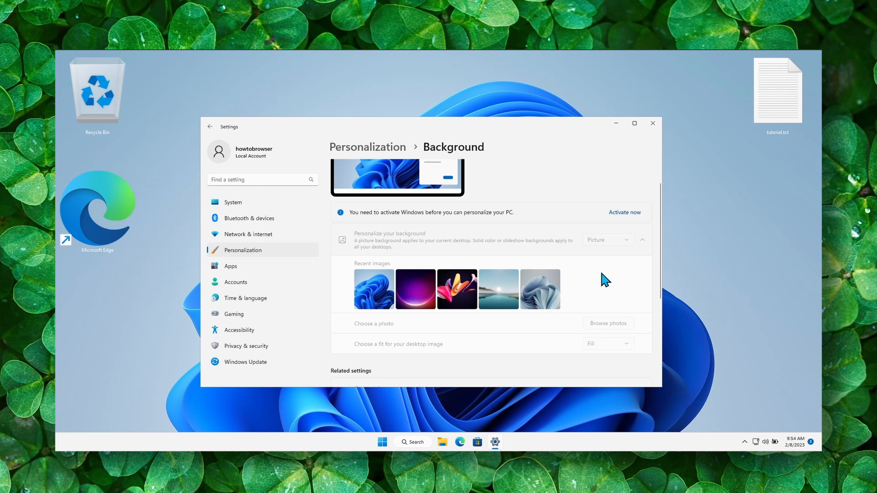
mouse_move(609, 335)
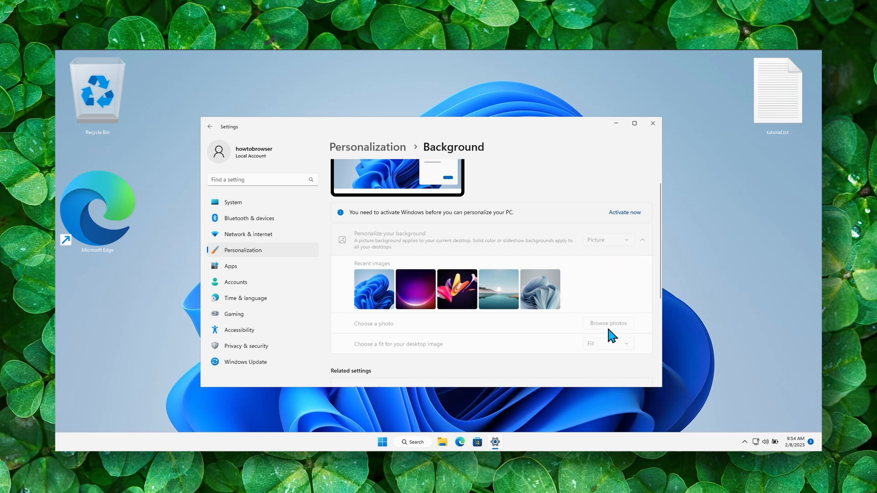
mouse_move(355, 359)
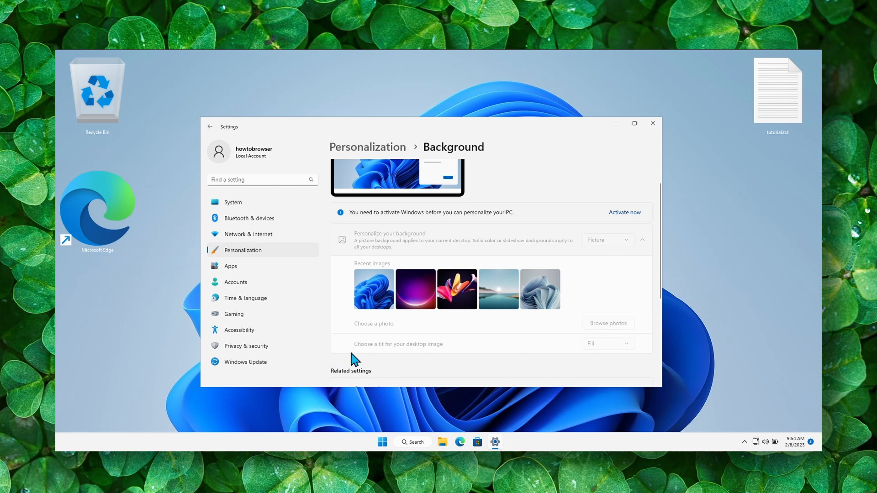
mouse_move(398, 358)
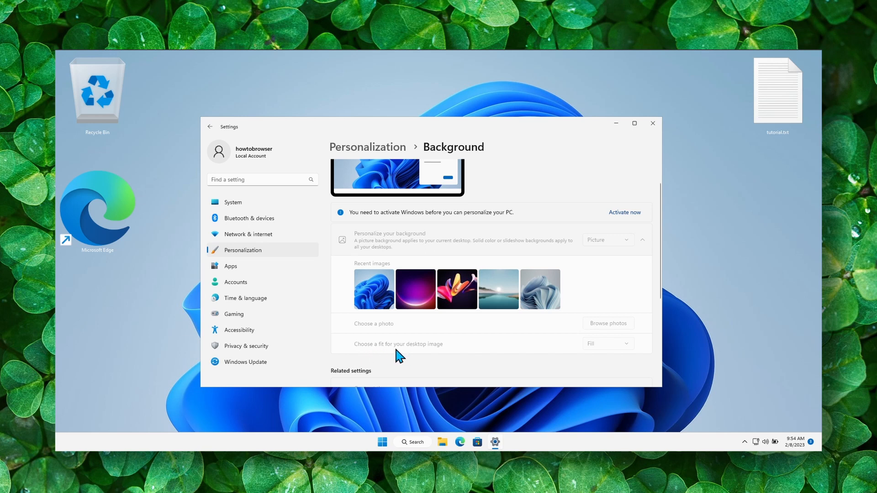
mouse_move(615, 355)
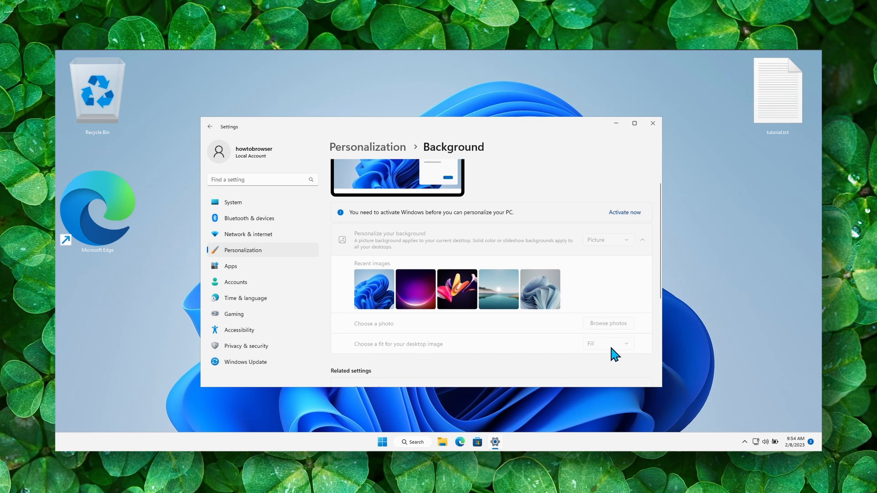
mouse_move(518, 274)
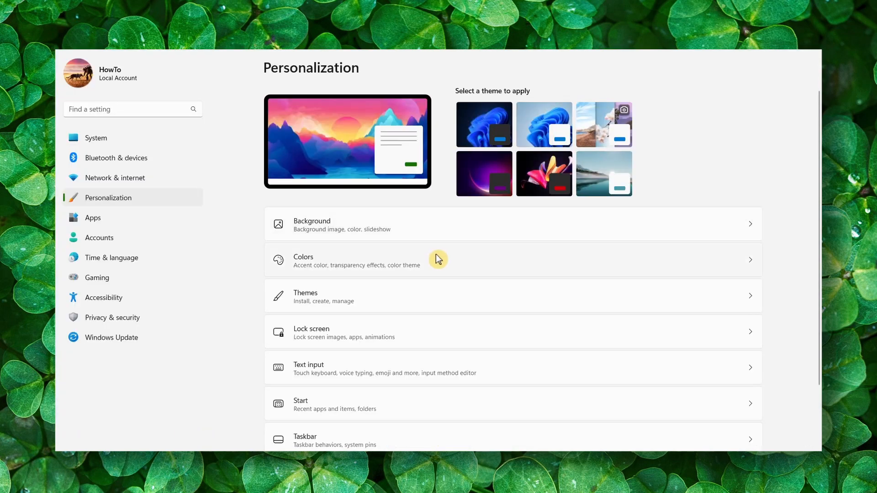
mouse_move(380, 263)
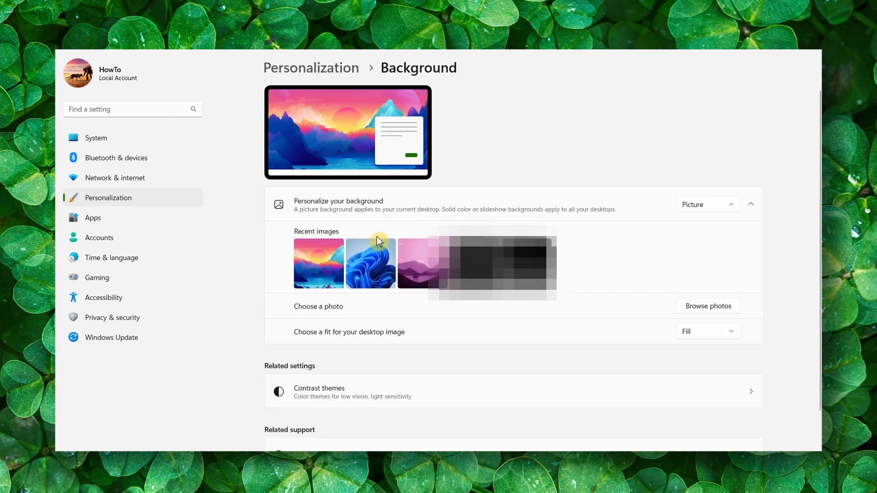
- Expand the 'Personalize your background' list: Picture, Solid color, Slideshow, Windows spotlight
click(707, 203)
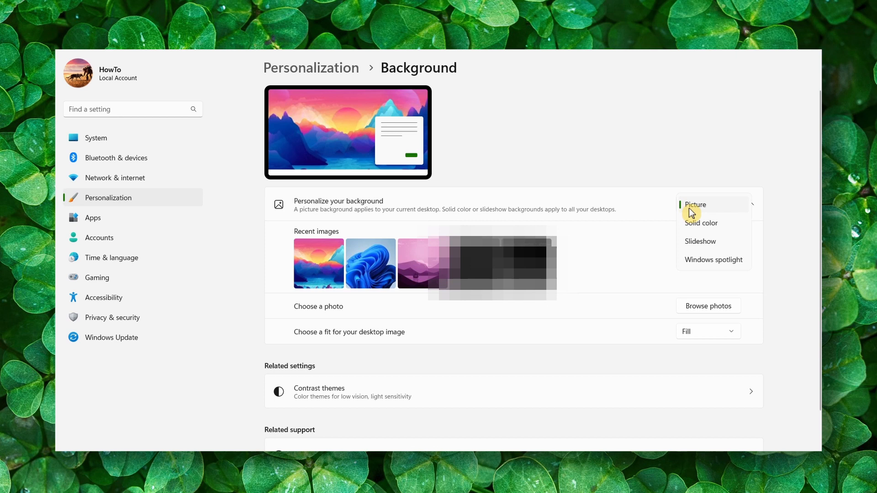
mouse_move(709, 223)
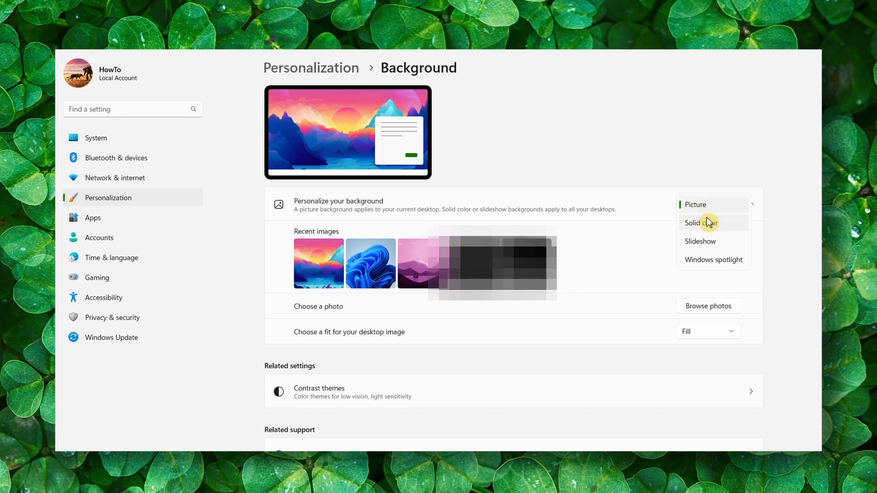
mouse_move(725, 235)
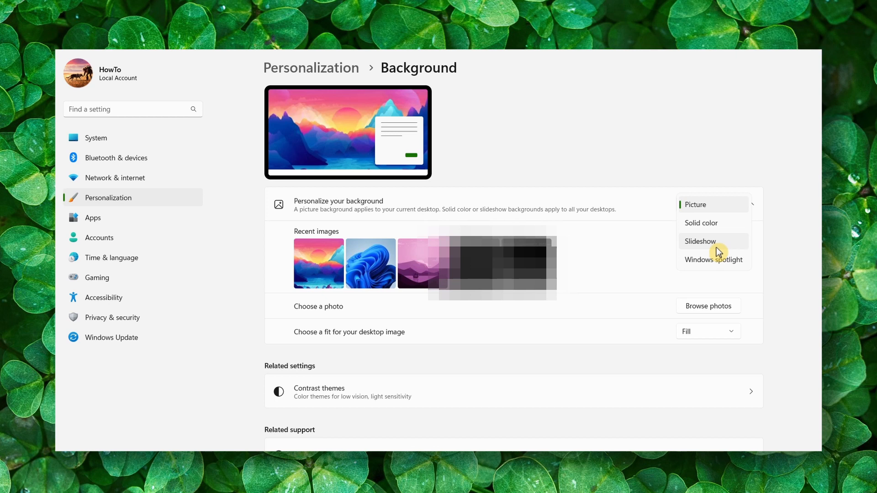
mouse_move(722, 268)
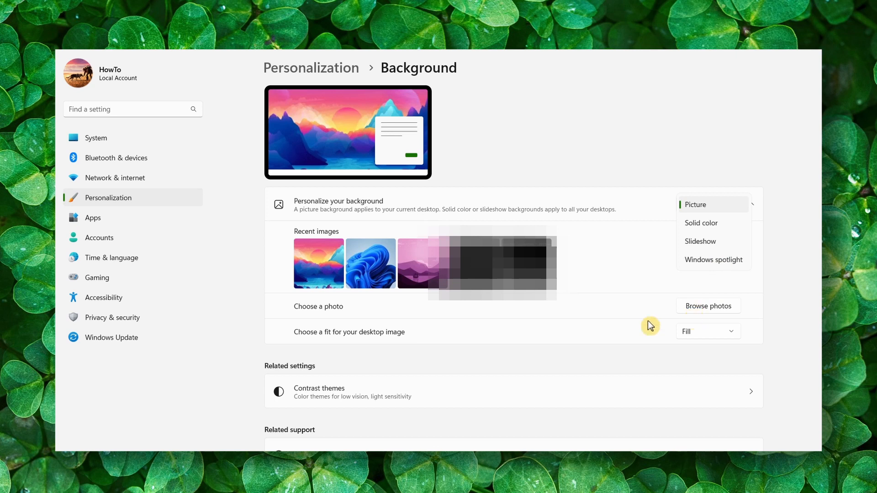
- Keep Picture as the background type and set the desktop image fit to Stretch
click(707, 204)
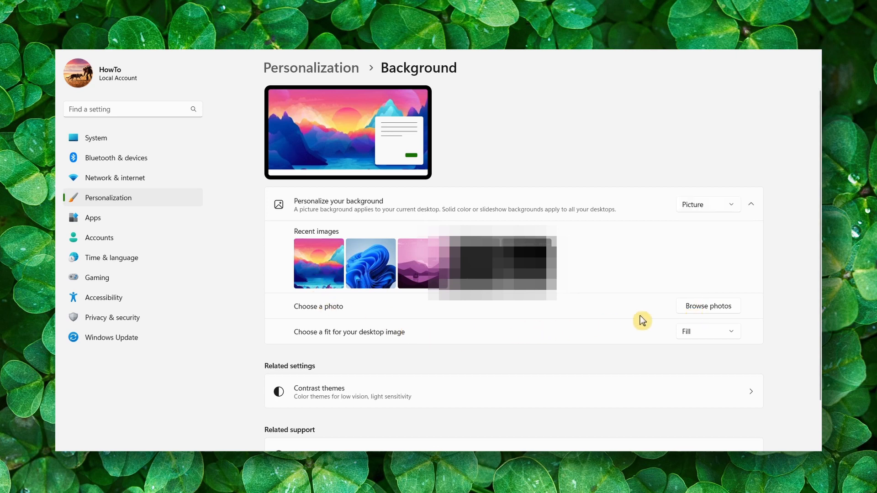
click(707, 331)
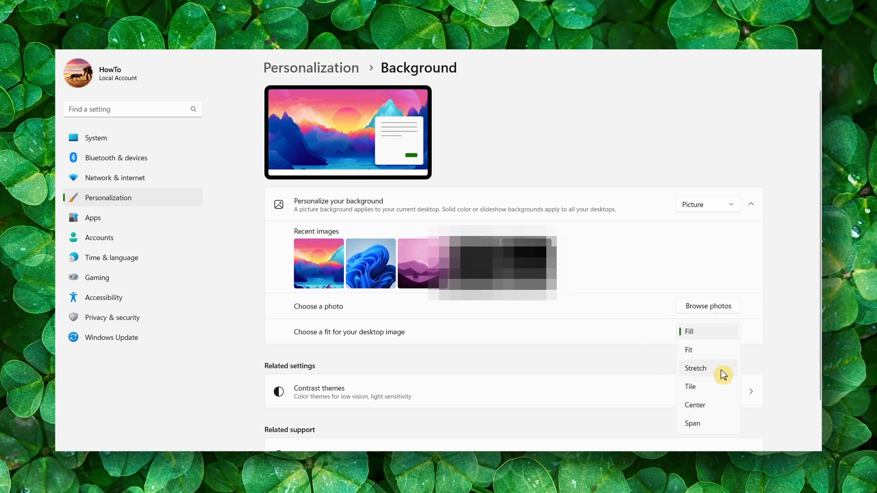
click(695, 405)
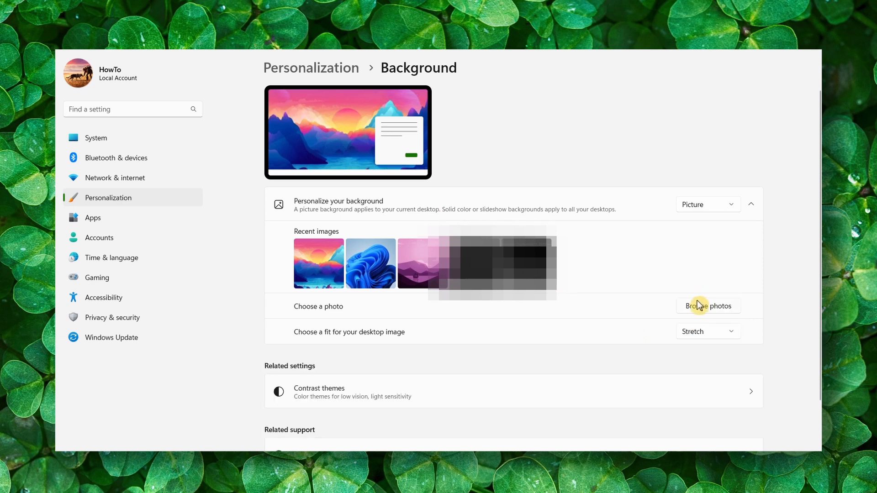
click(707, 306)
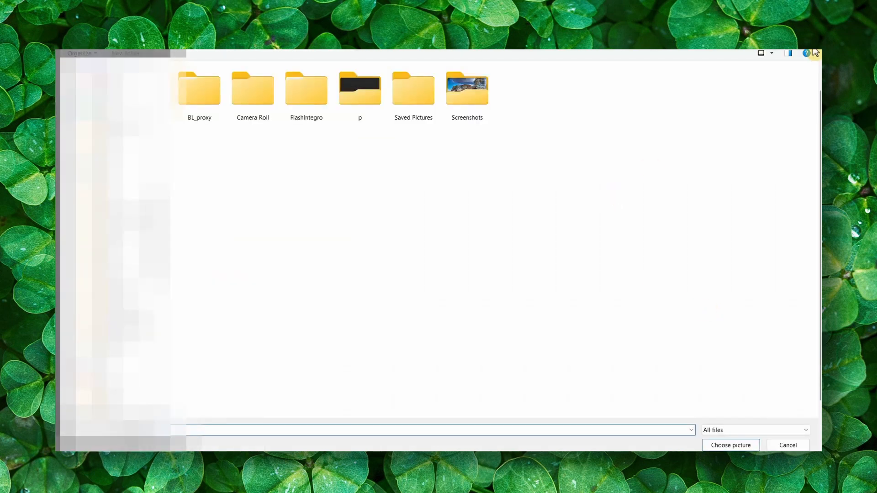
mouse_move(467, 189)
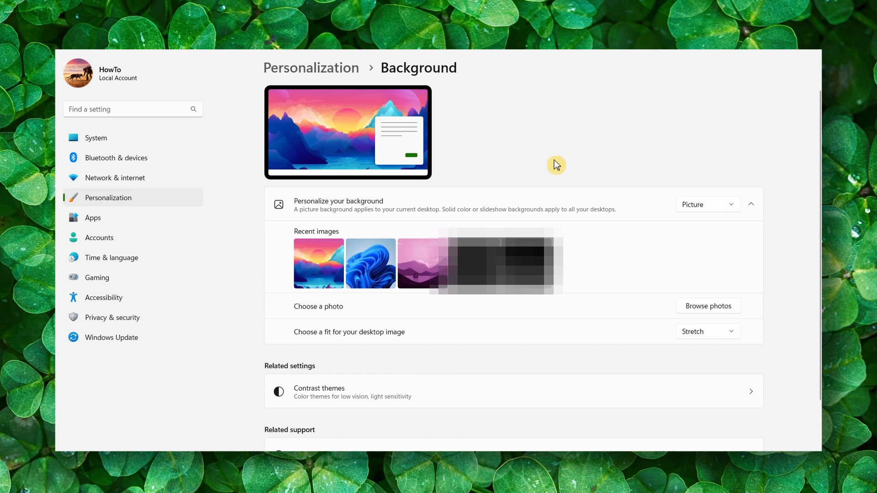
mouse_move(698, 306)
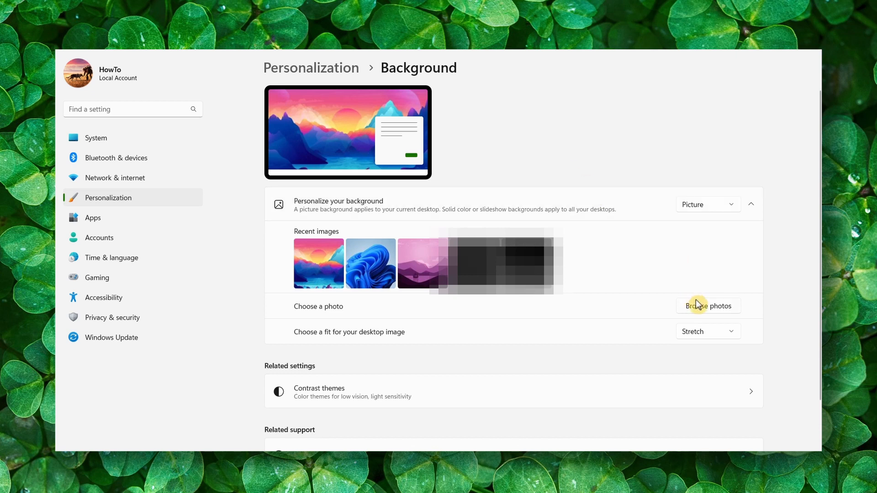
mouse_move(649, 266)
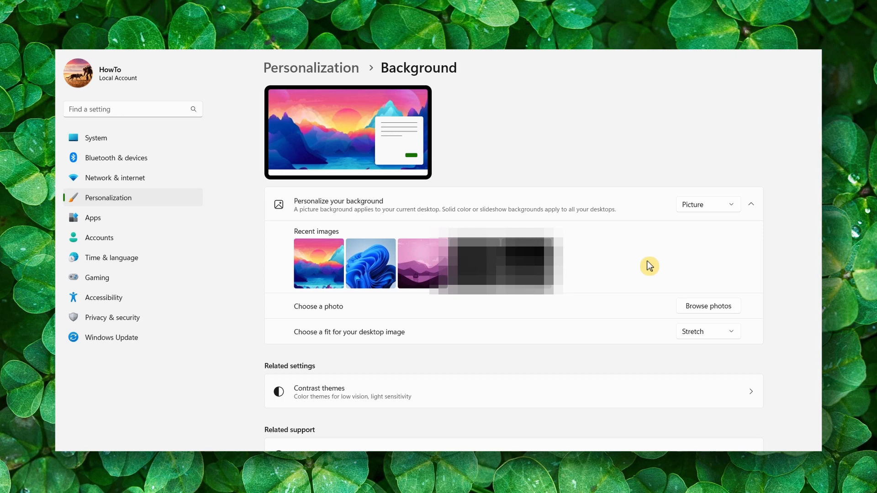
- Show the background type choices again with Picture and Stretch still selected
click(707, 204)
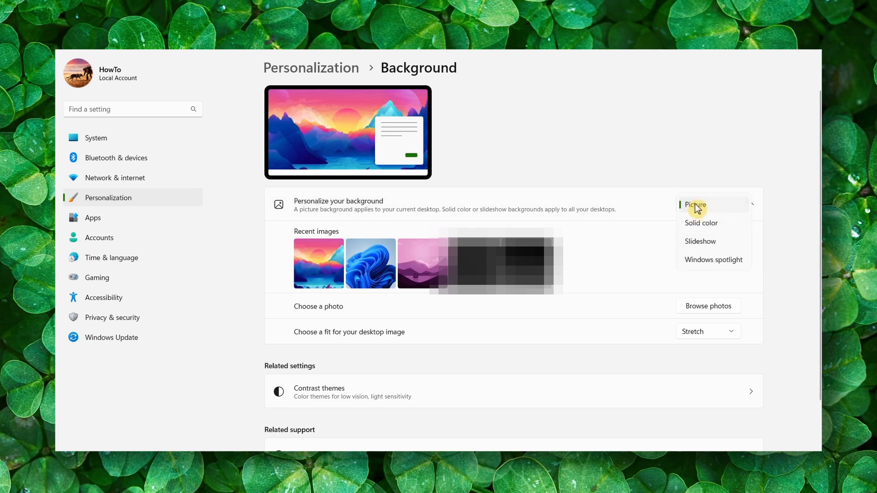